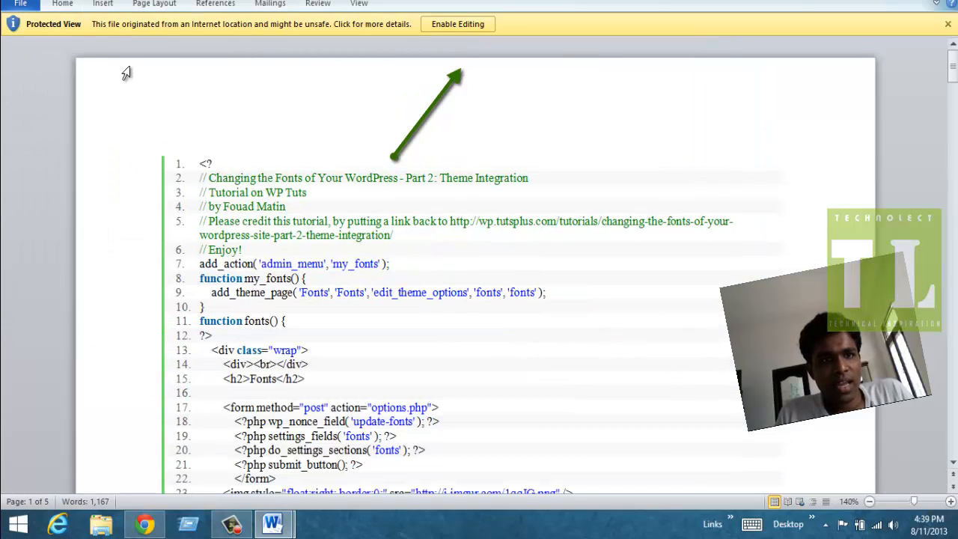
pyautogui.moveTo(118, 60)
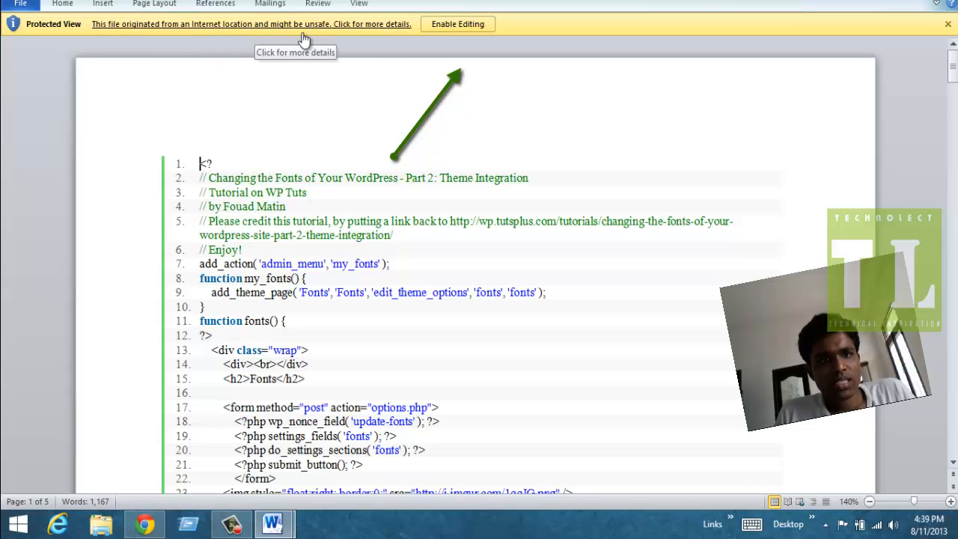
pyautogui.moveTo(368, 56)
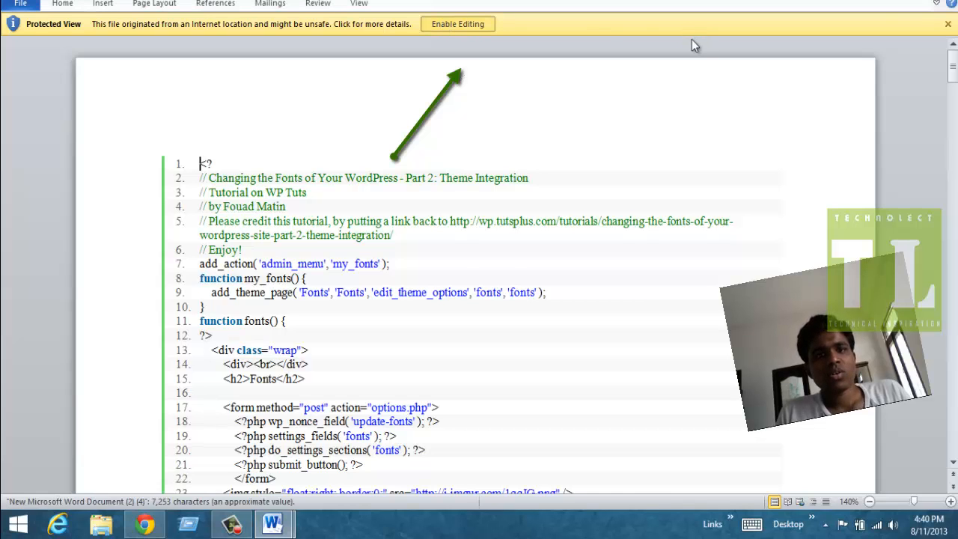
# Step: Switch to the downloaded document and show its File Info backstage page
pyautogui.click(458, 23)
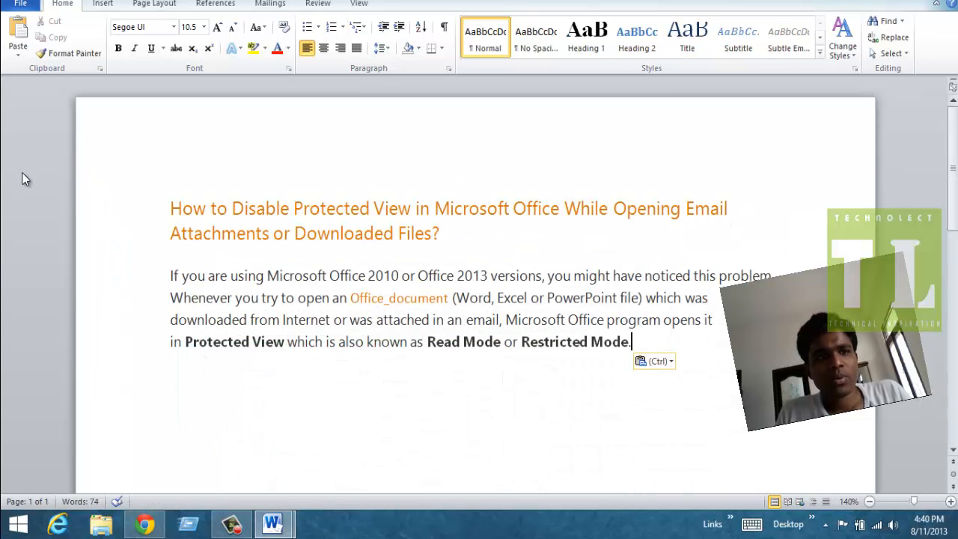
pyautogui.moveTo(273, 523)
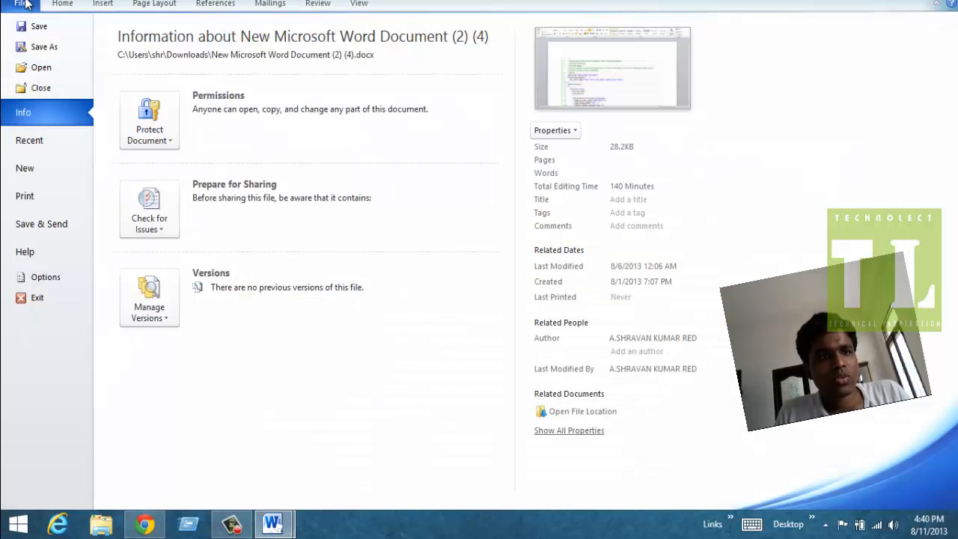
# Step: Go through Word Options into the Trust Center's detailed security settings
pyautogui.click(45, 277)
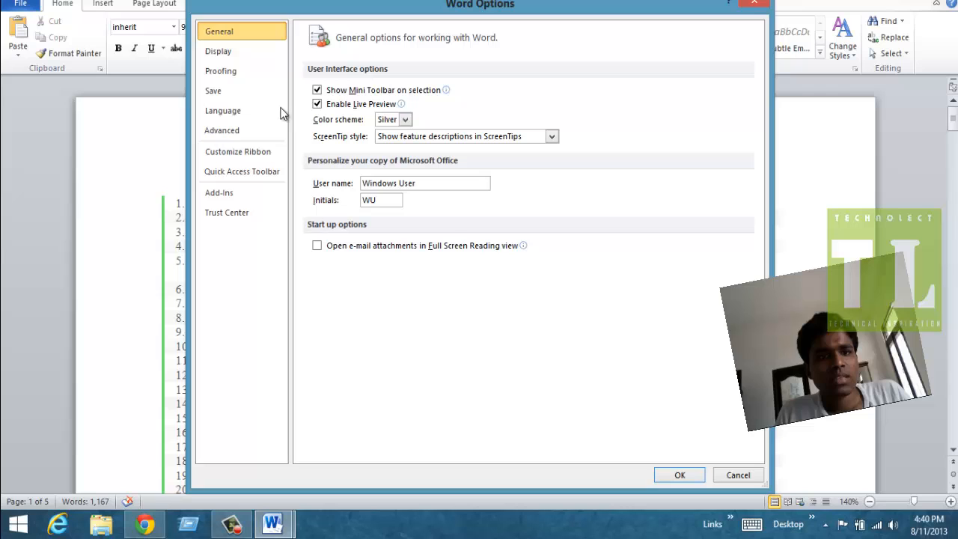
pyautogui.moveTo(522, 237)
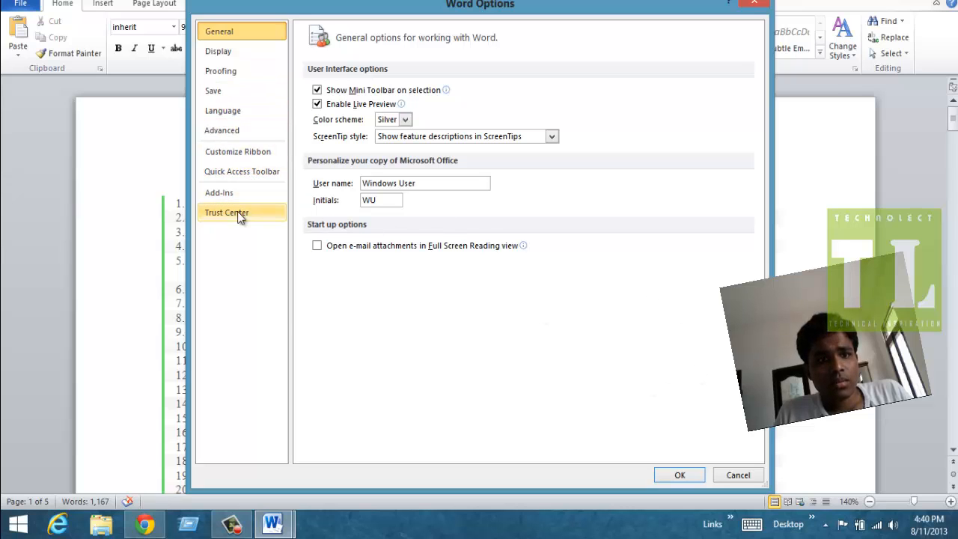
pyautogui.click(226, 212)
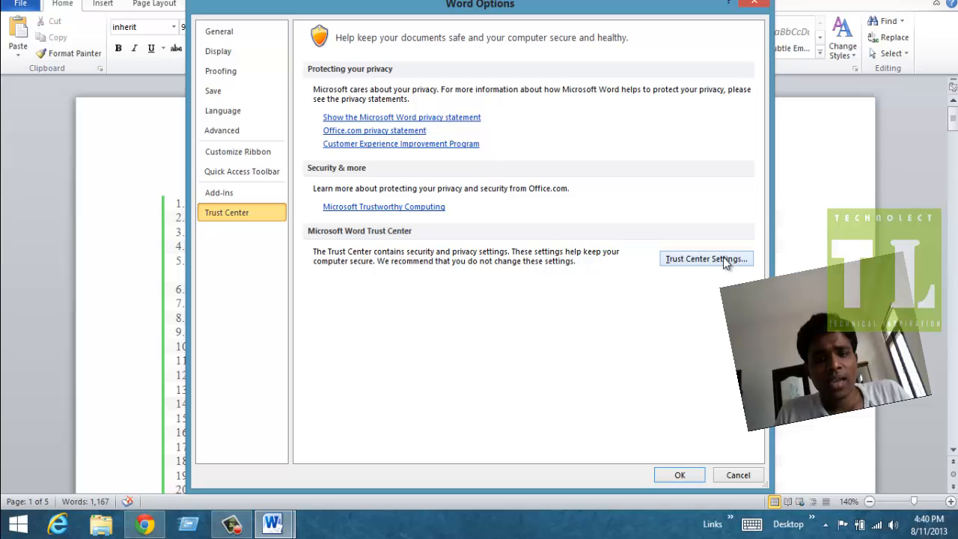
pyautogui.click(705, 258)
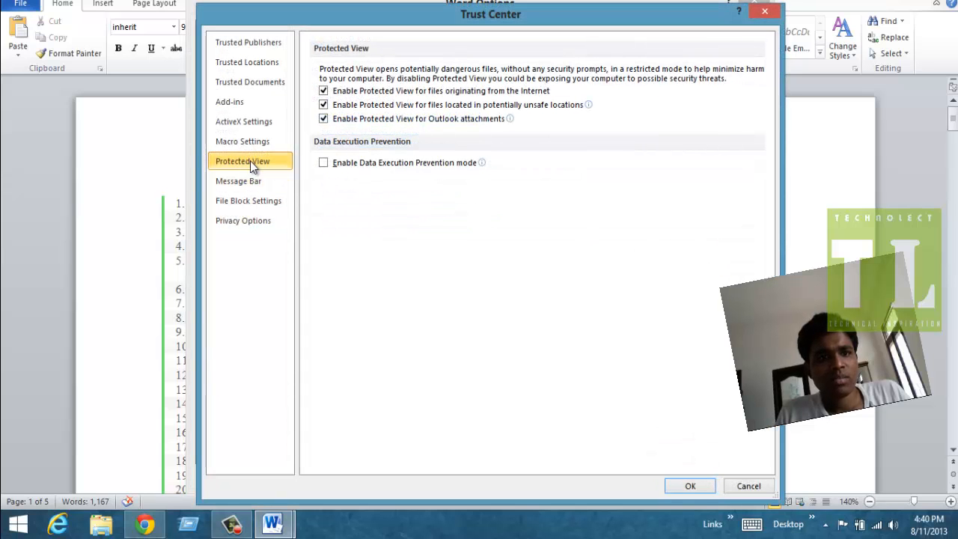
# Step: Disable Protected View for internet files and other sources, confirm, then re-download the Gmail attachment
pyautogui.click(323, 91)
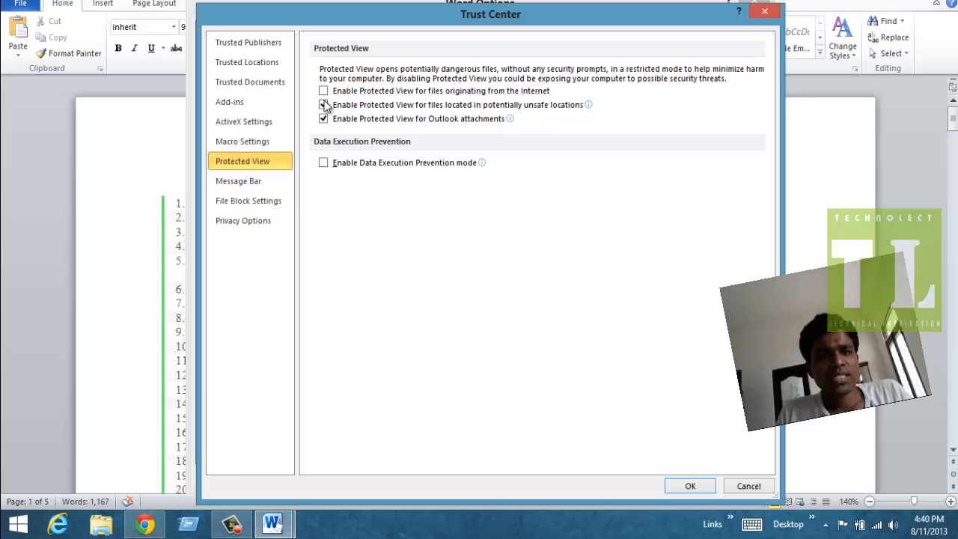
pyautogui.click(323, 118)
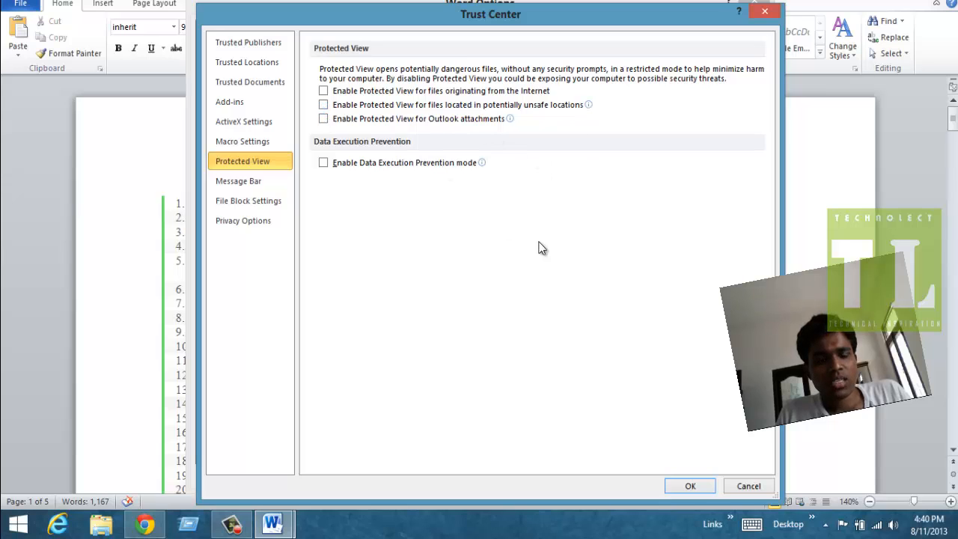
pyautogui.moveTo(497, 257)
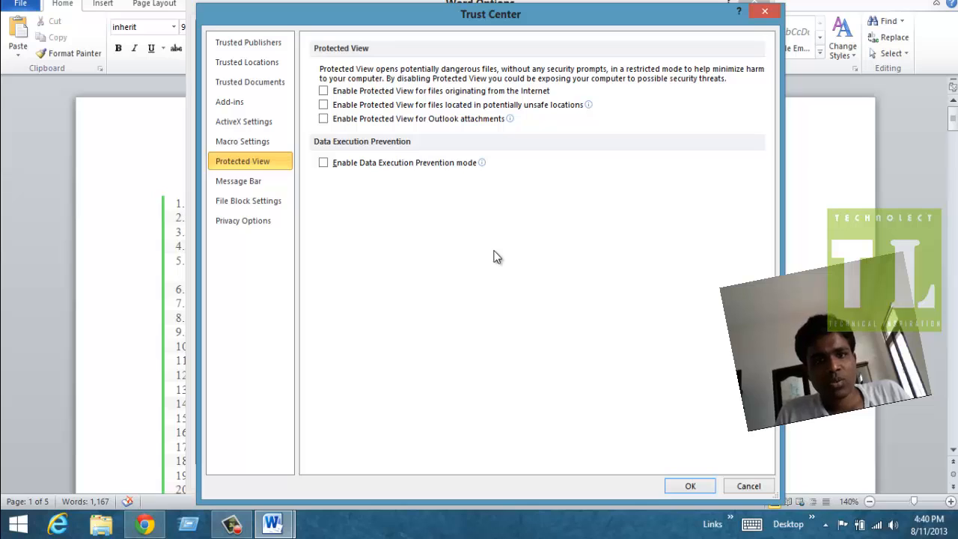
pyautogui.moveTo(485, 263)
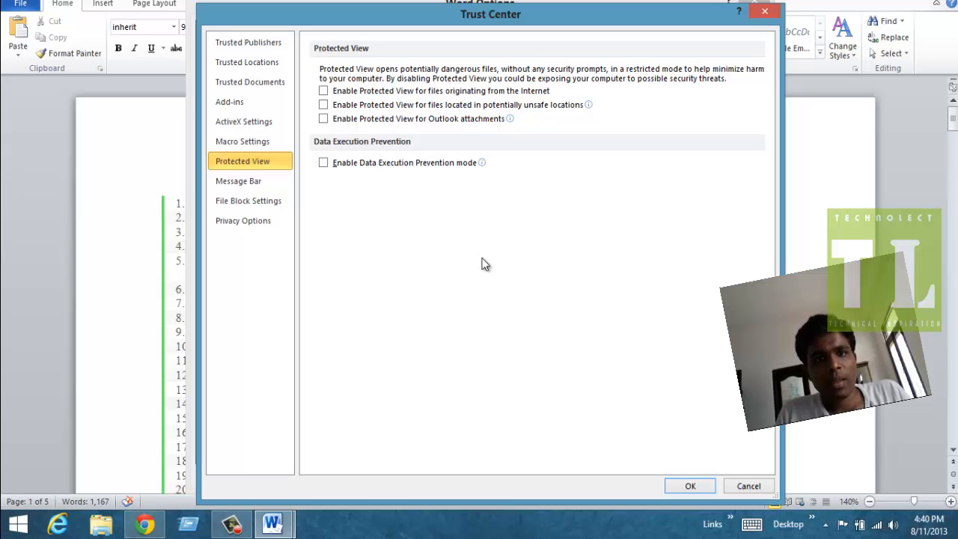
pyautogui.moveTo(341, 153)
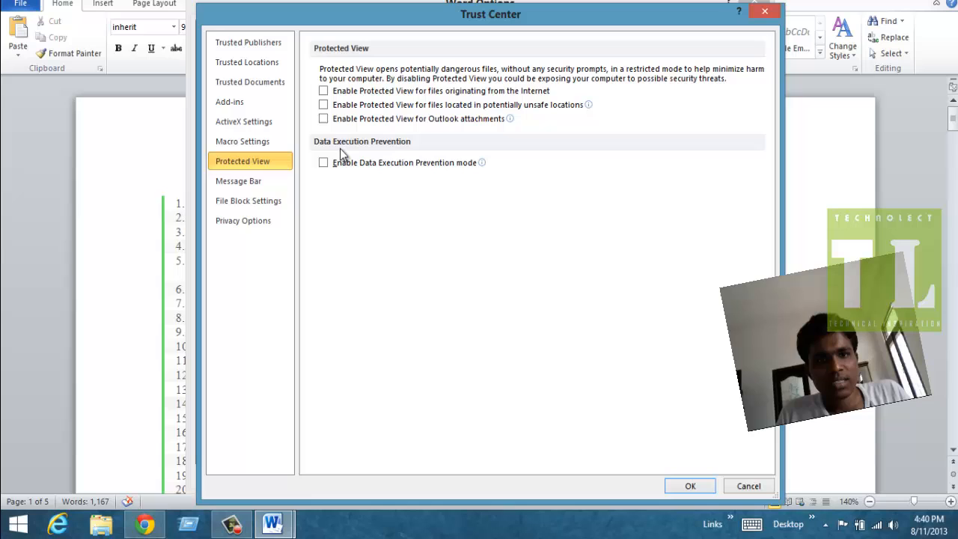
pyautogui.moveTo(452, 222)
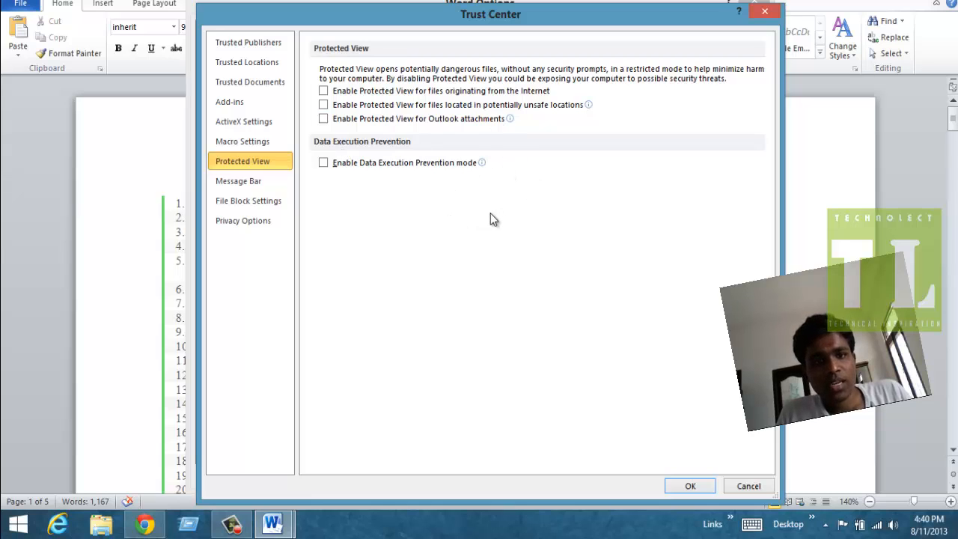
pyautogui.moveTo(479, 287)
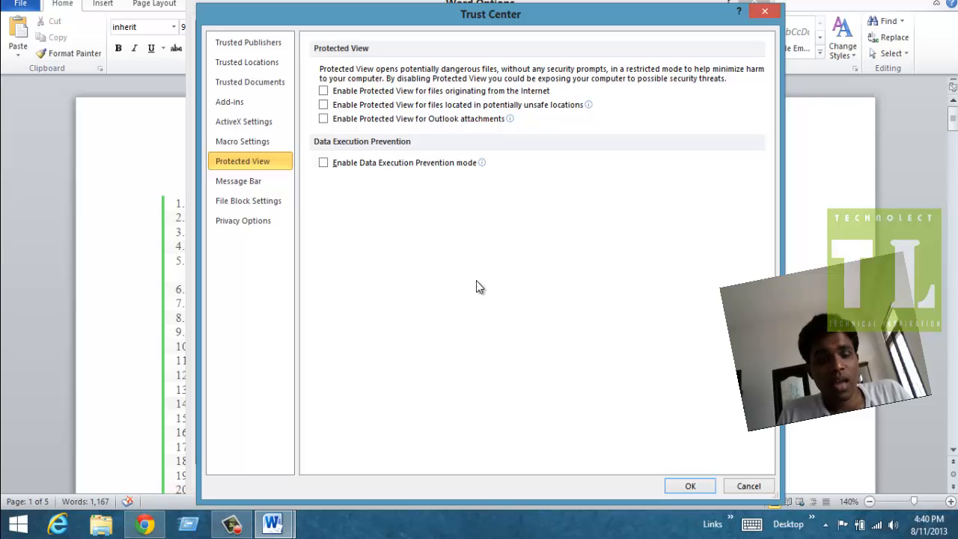
pyautogui.moveTo(596, 334)
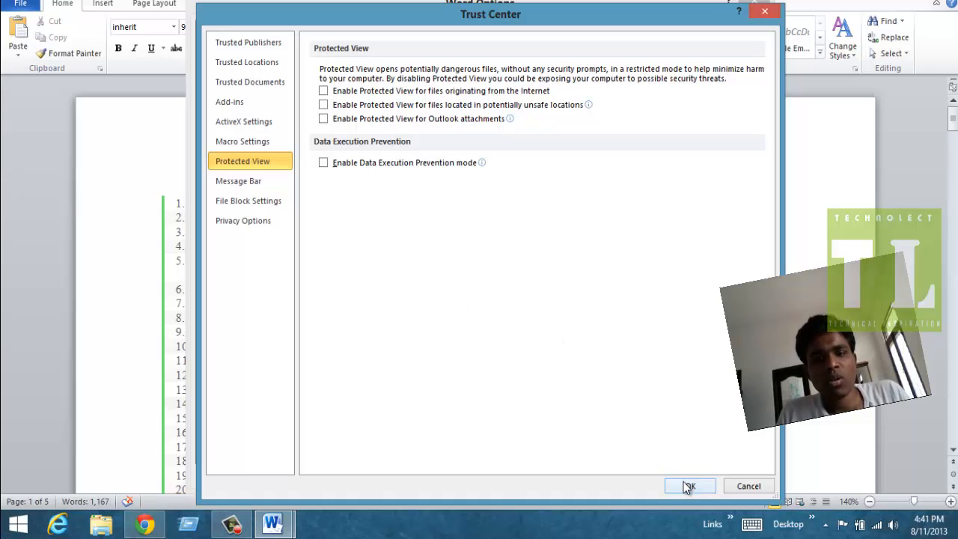
pyautogui.click(688, 486)
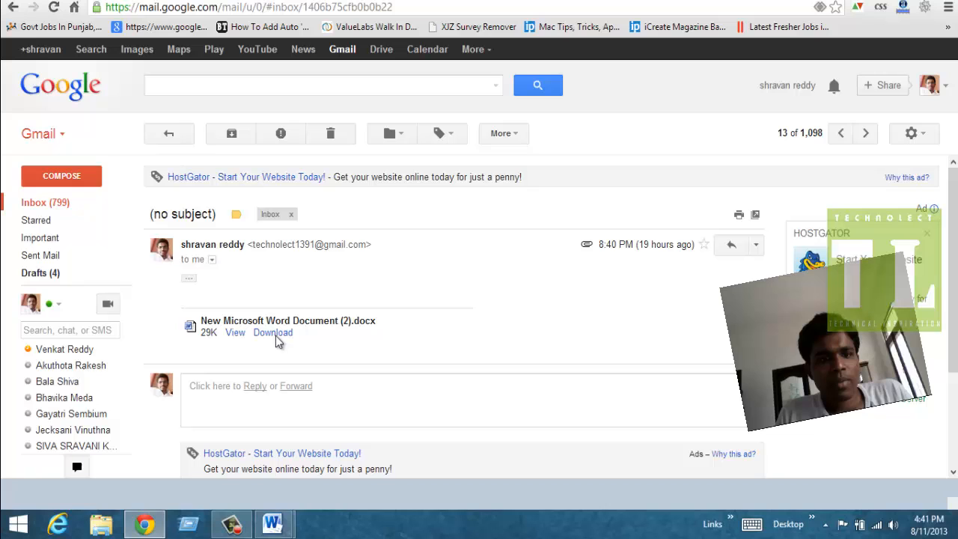
pyautogui.click(273, 332)
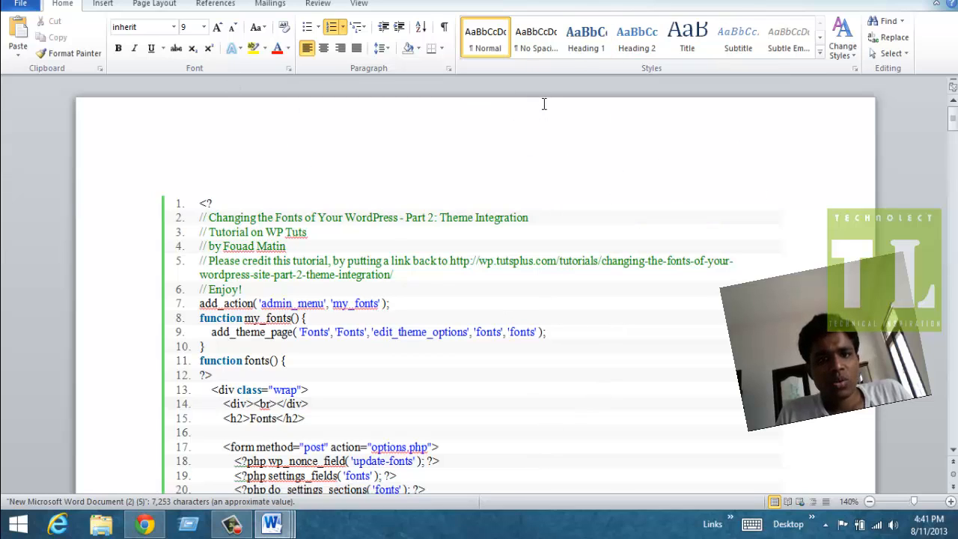
pyautogui.moveTo(545, 95)
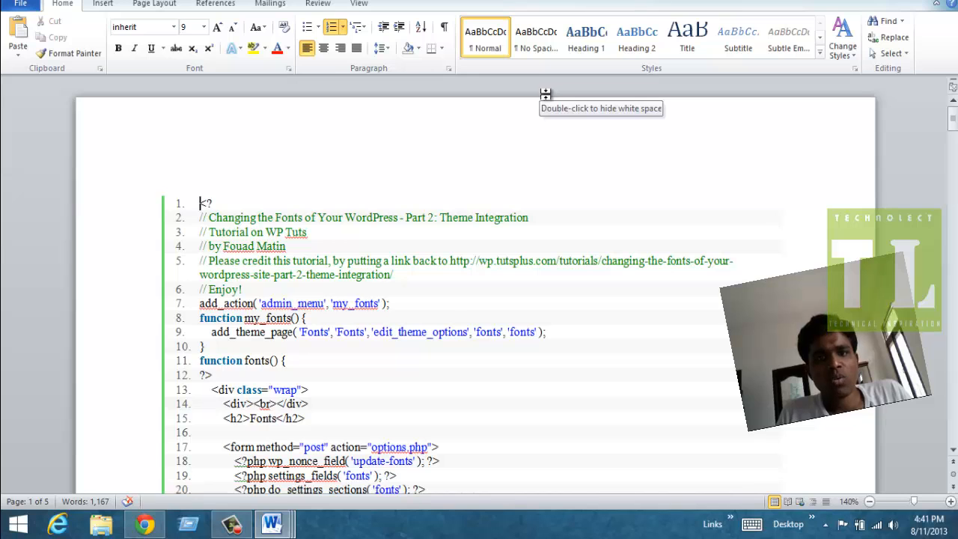